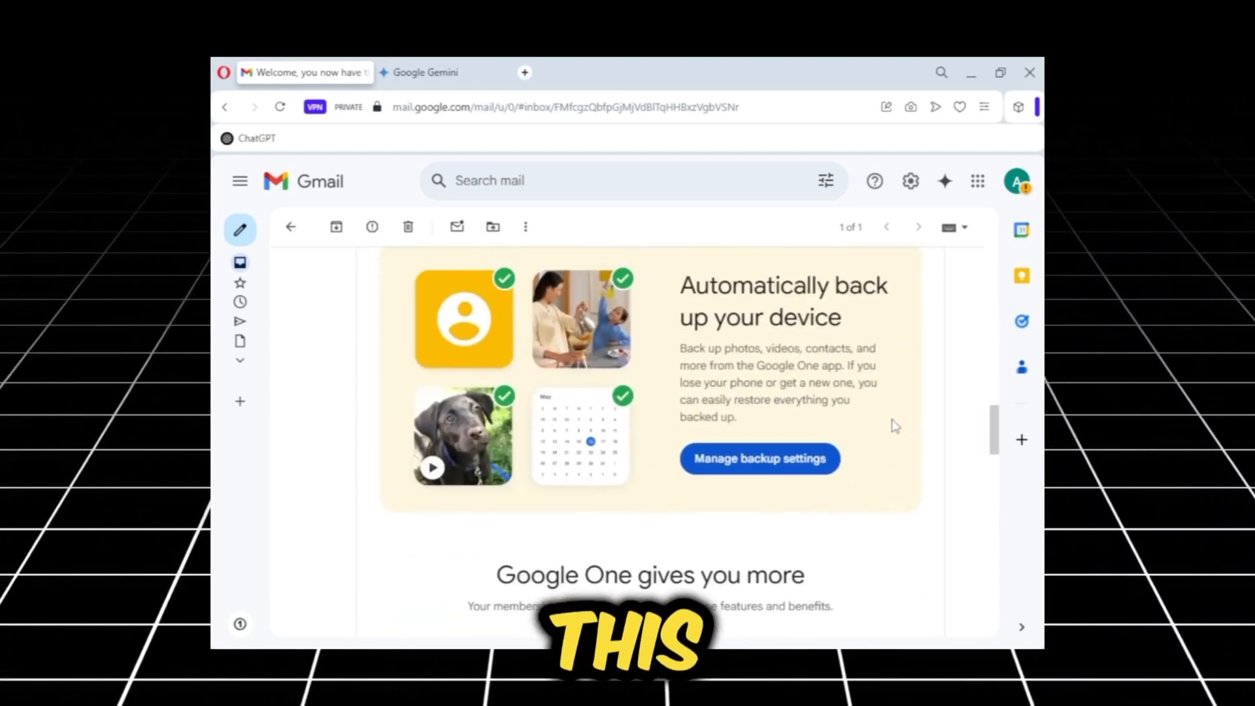
# Switch to the Google Gemini tab and close the account panel.
pyautogui.scroll(-3)
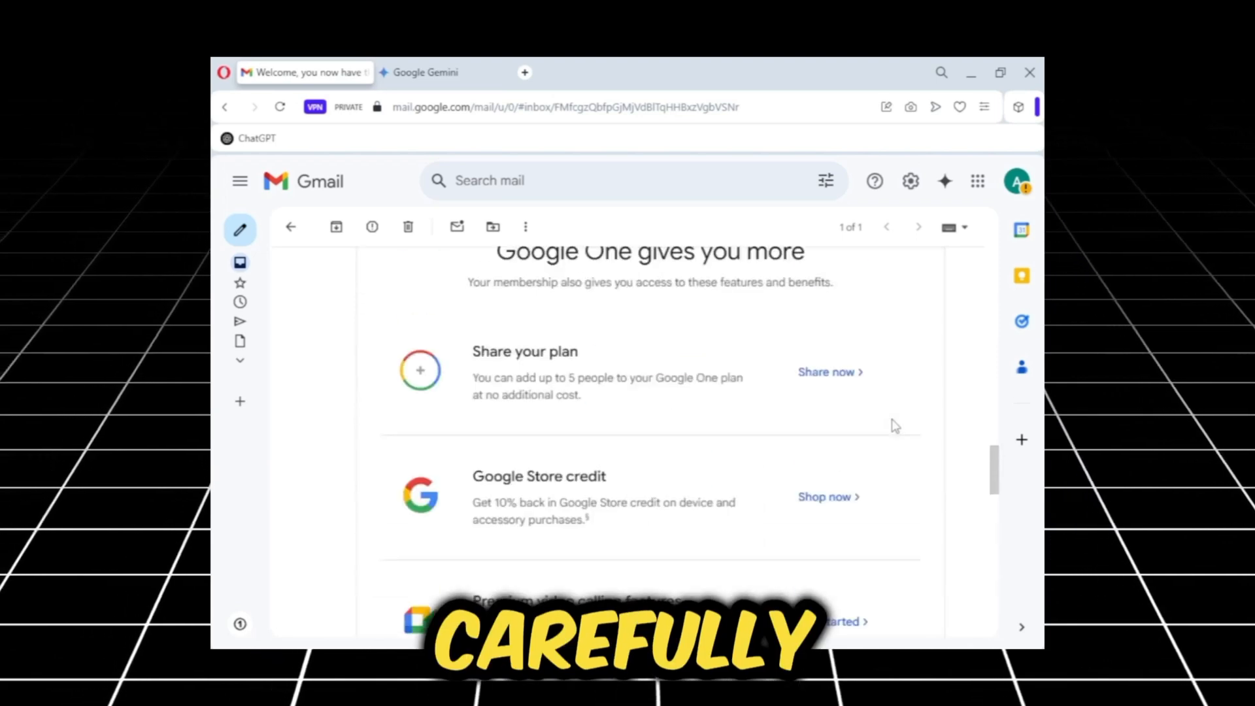
pyautogui.click(421, 72)
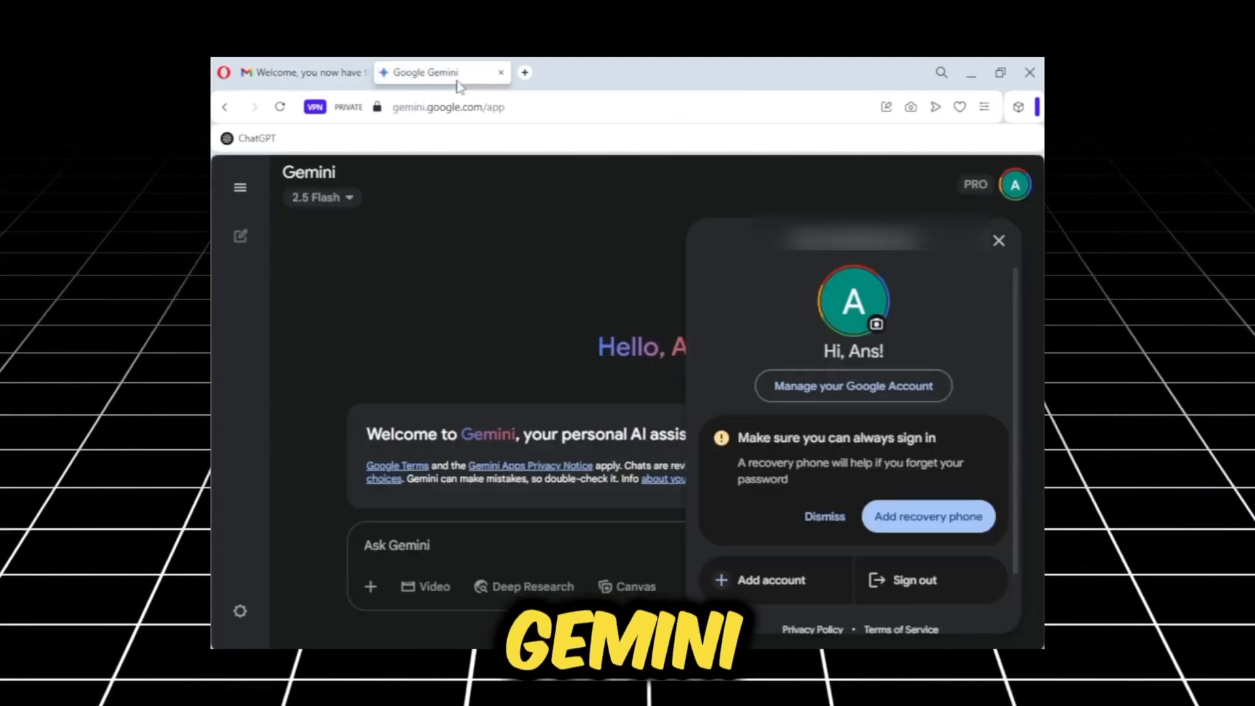
pyautogui.click(998, 240)
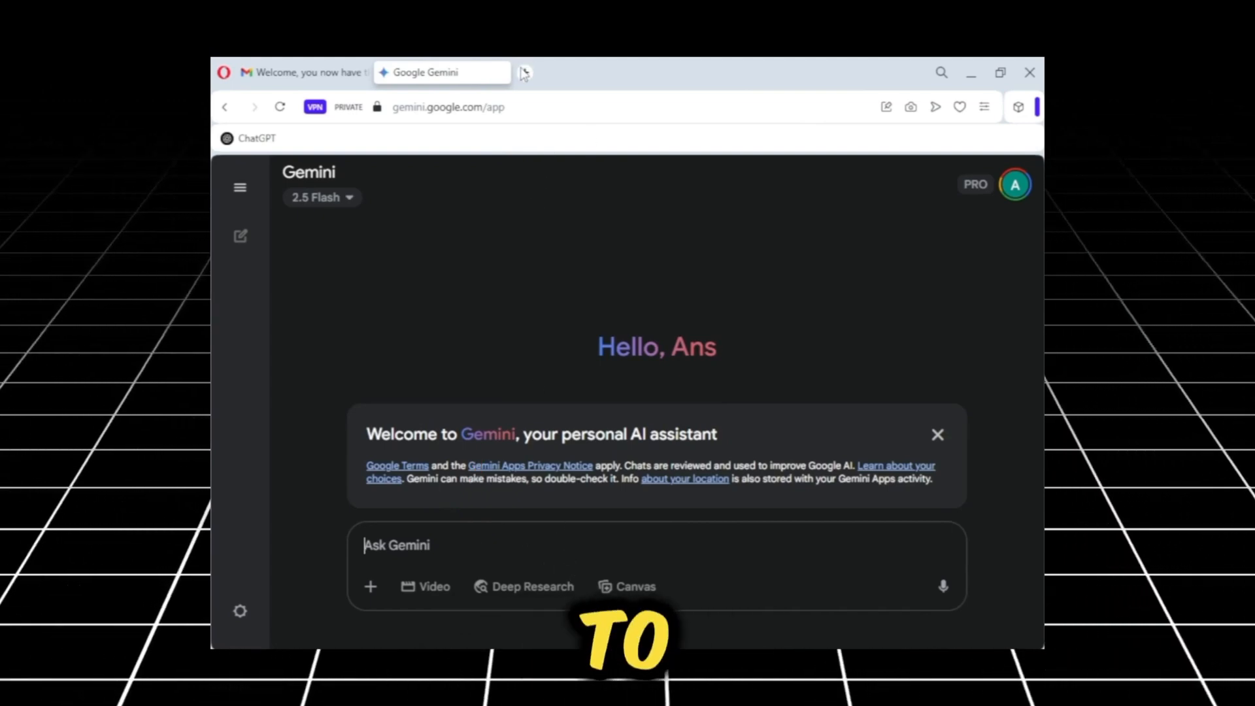
# Search Google for Veo and choose 'Try in Flow' on the DeepMind Veo page.
pyautogui.write('google/models/veo/')
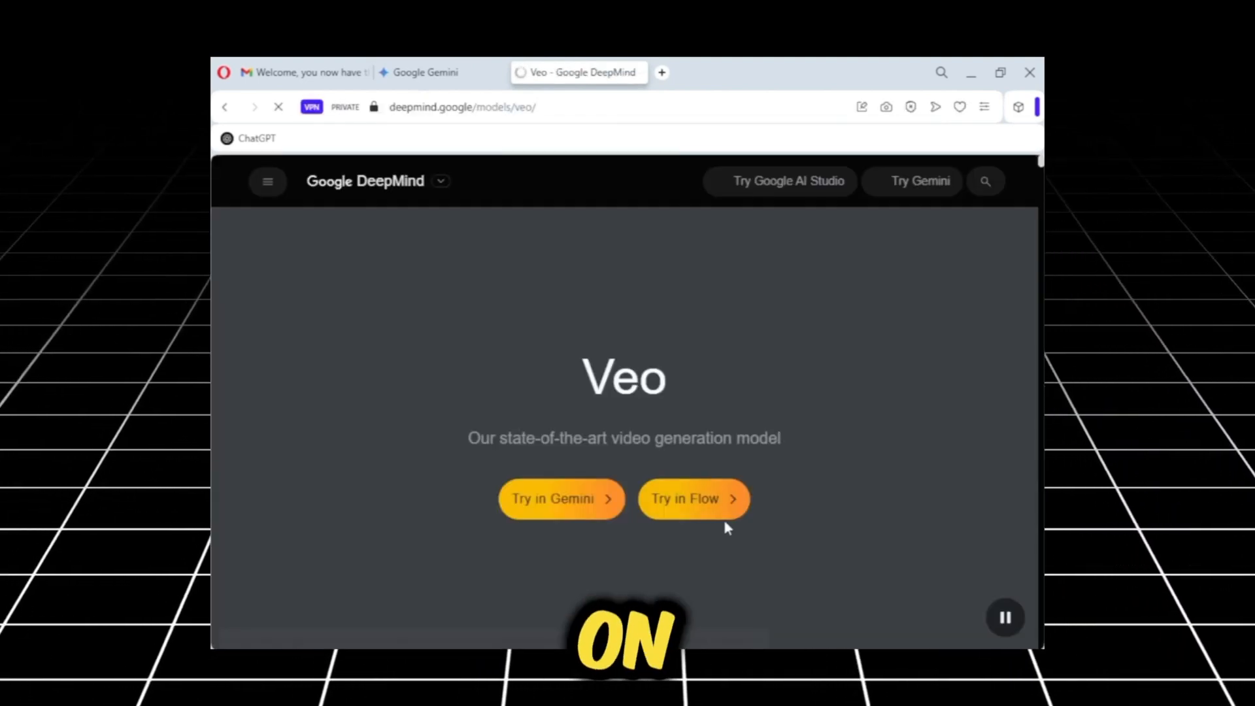
pyautogui.click(693, 498)
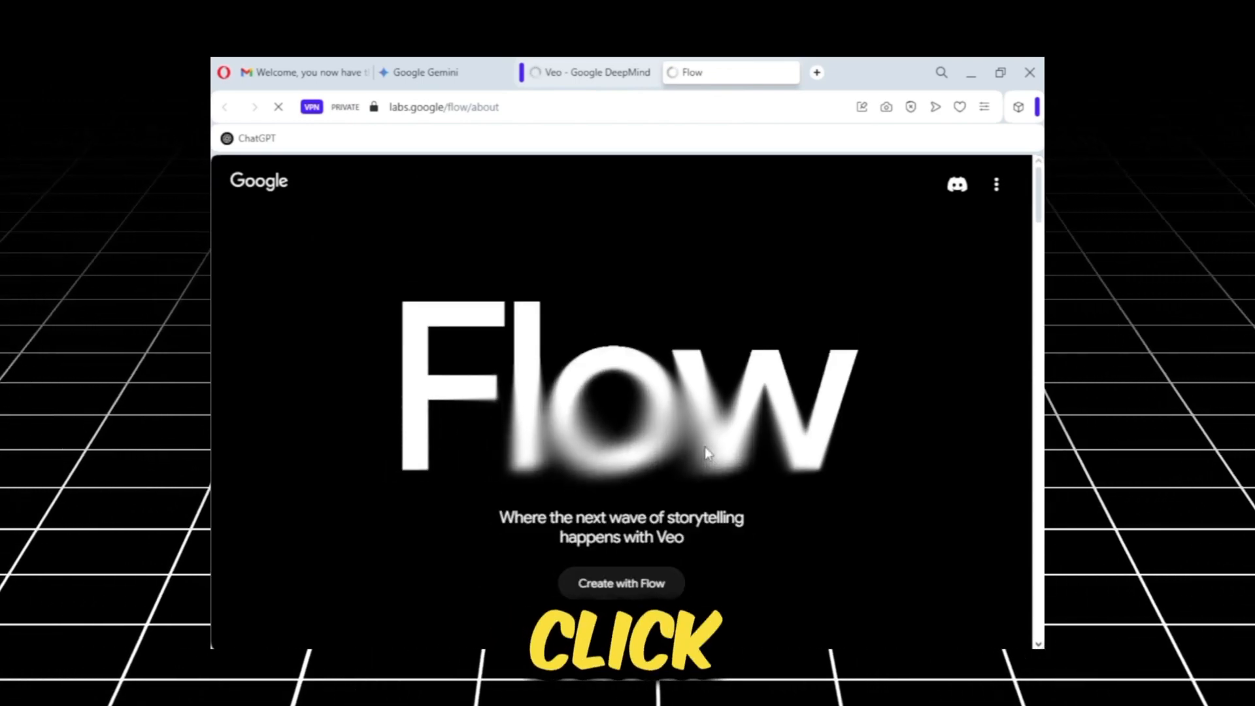
# Start Flow, dismiss the update notes, skip email opt-ins and accept the privacy policy.
pyautogui.click(621, 582)
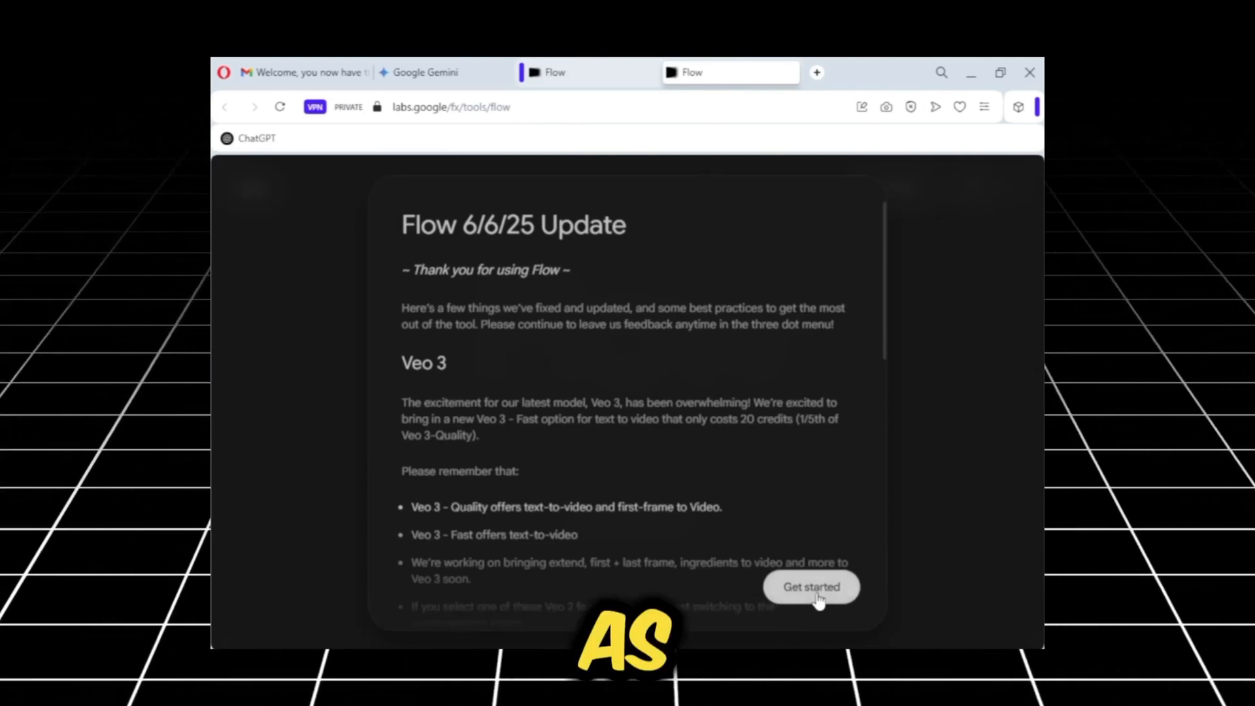
pyautogui.click(810, 586)
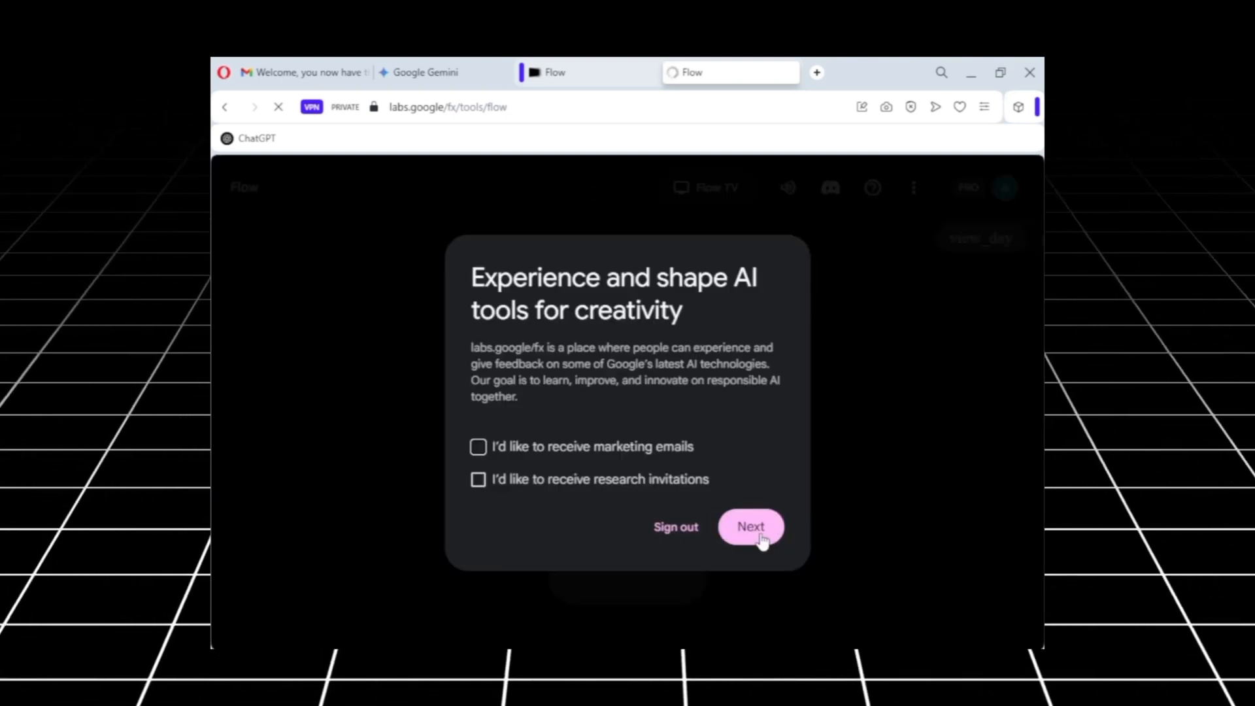
pyautogui.click(750, 527)
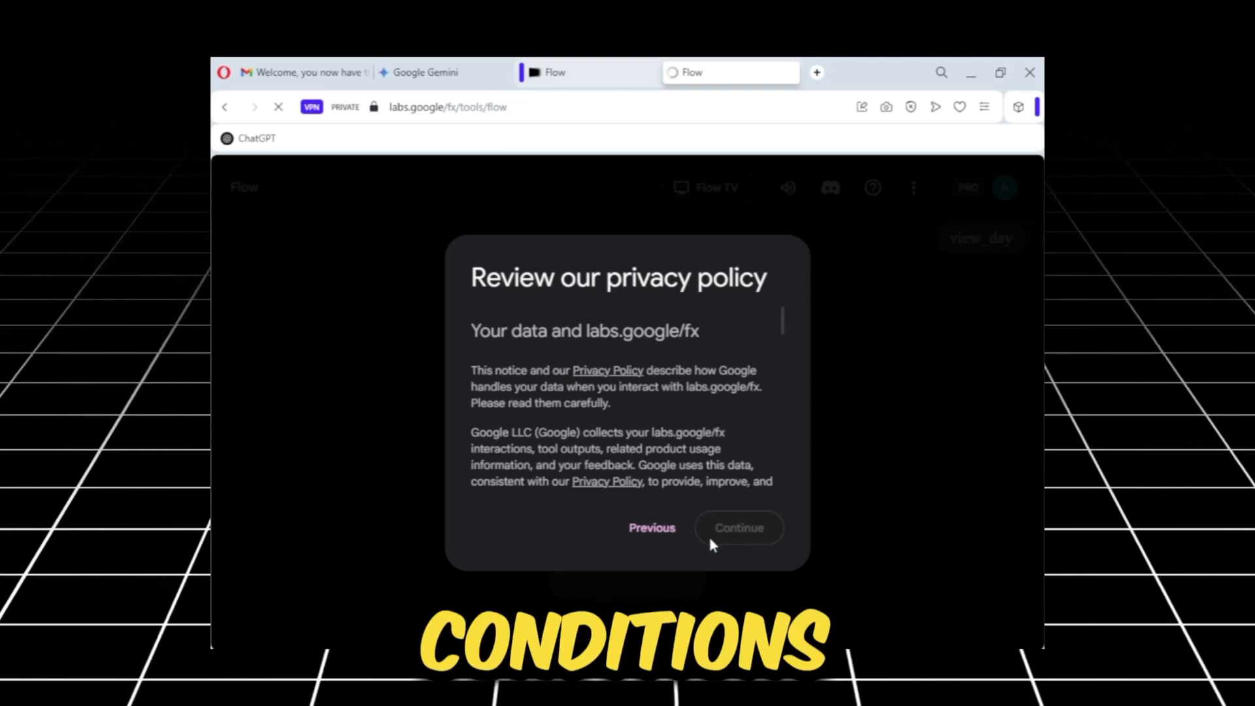
pyautogui.scroll(-3)
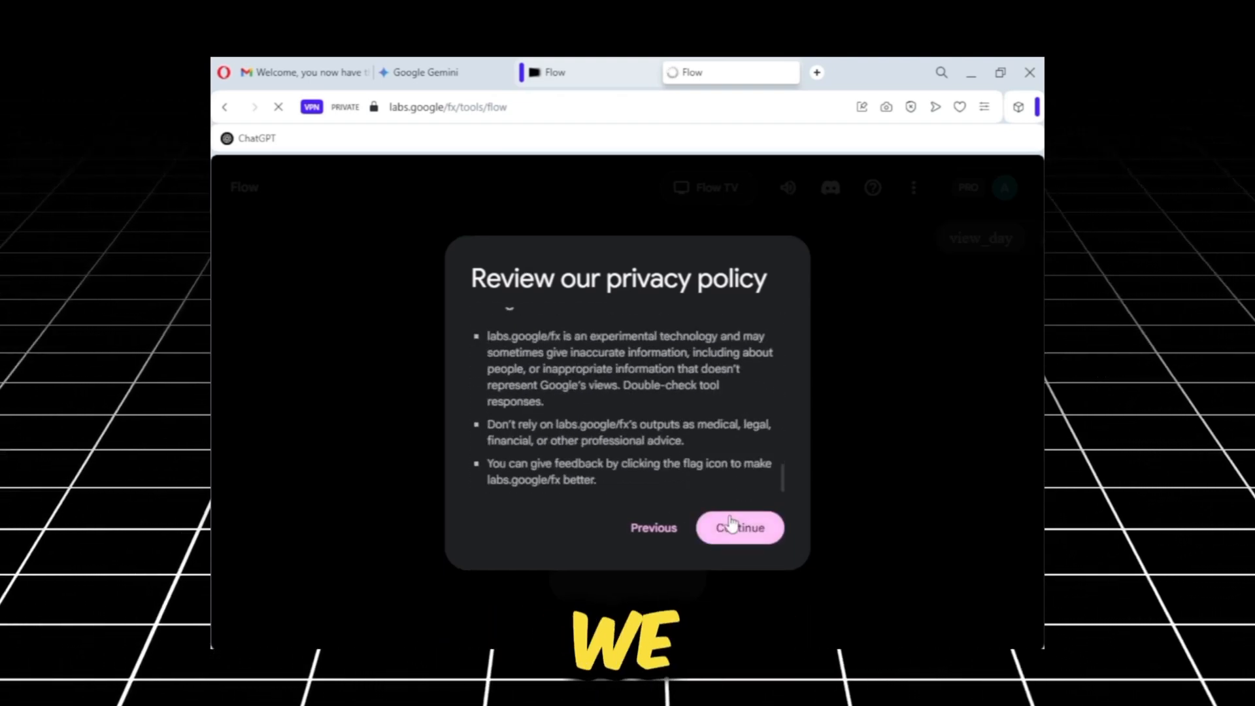
pyautogui.click(739, 527)
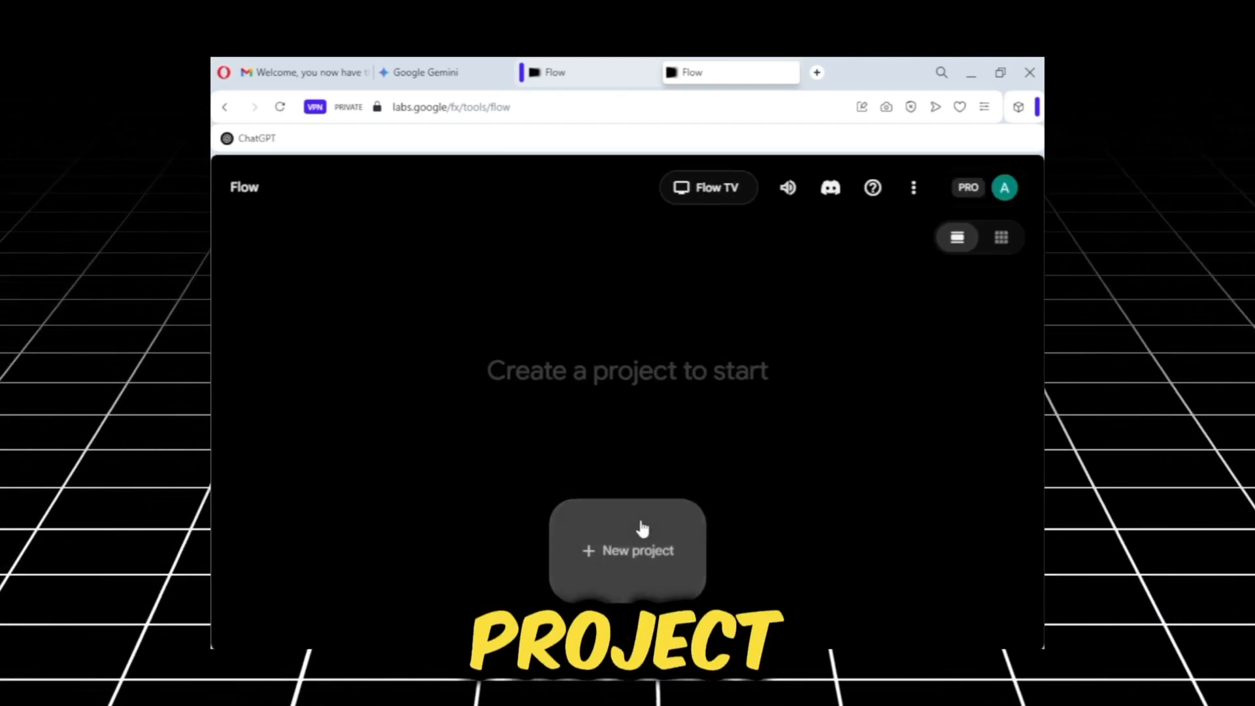
# Create and open a new project, then set Outputs per prompt to 1 with Veo 3 - Quality.
pyautogui.click(627, 551)
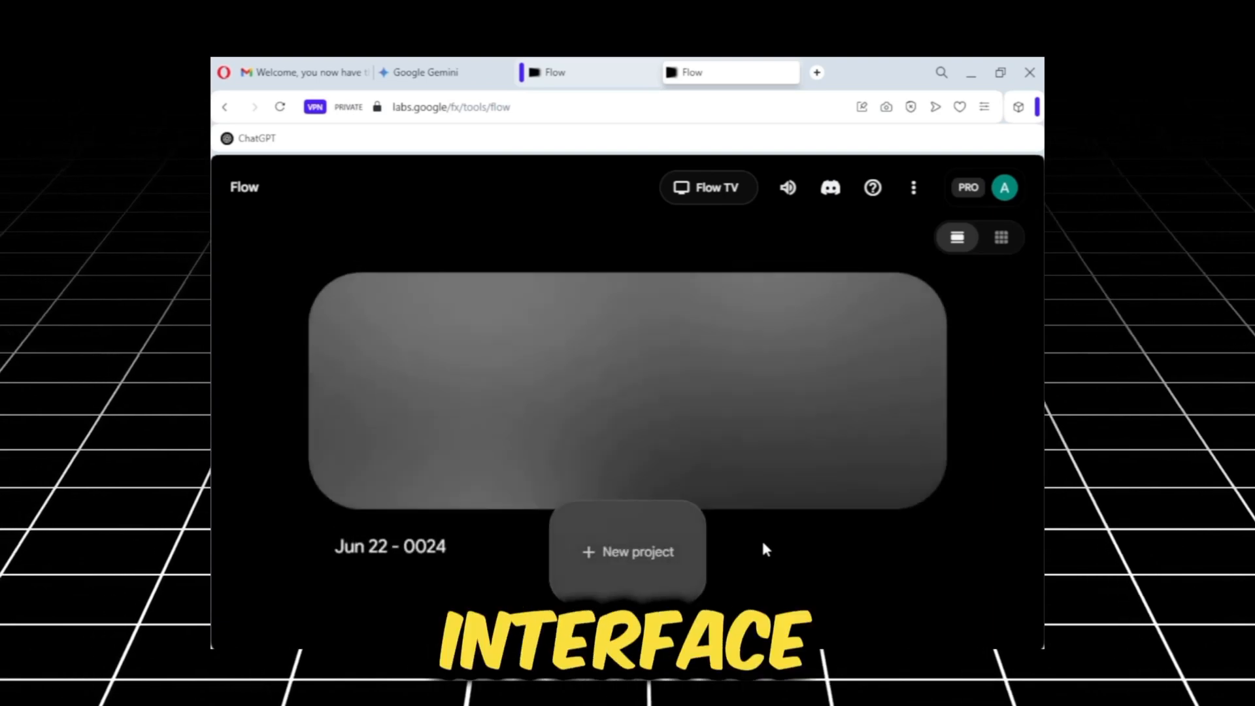
pyautogui.click(627, 552)
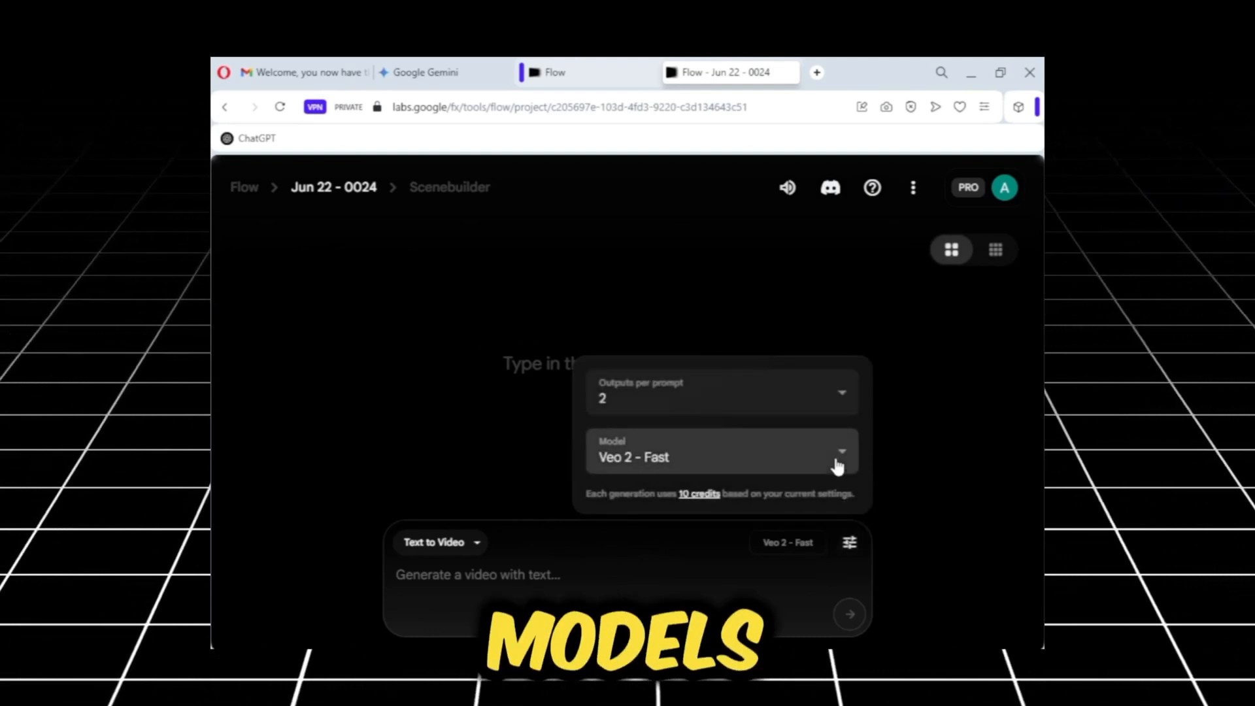
pyautogui.click(839, 450)
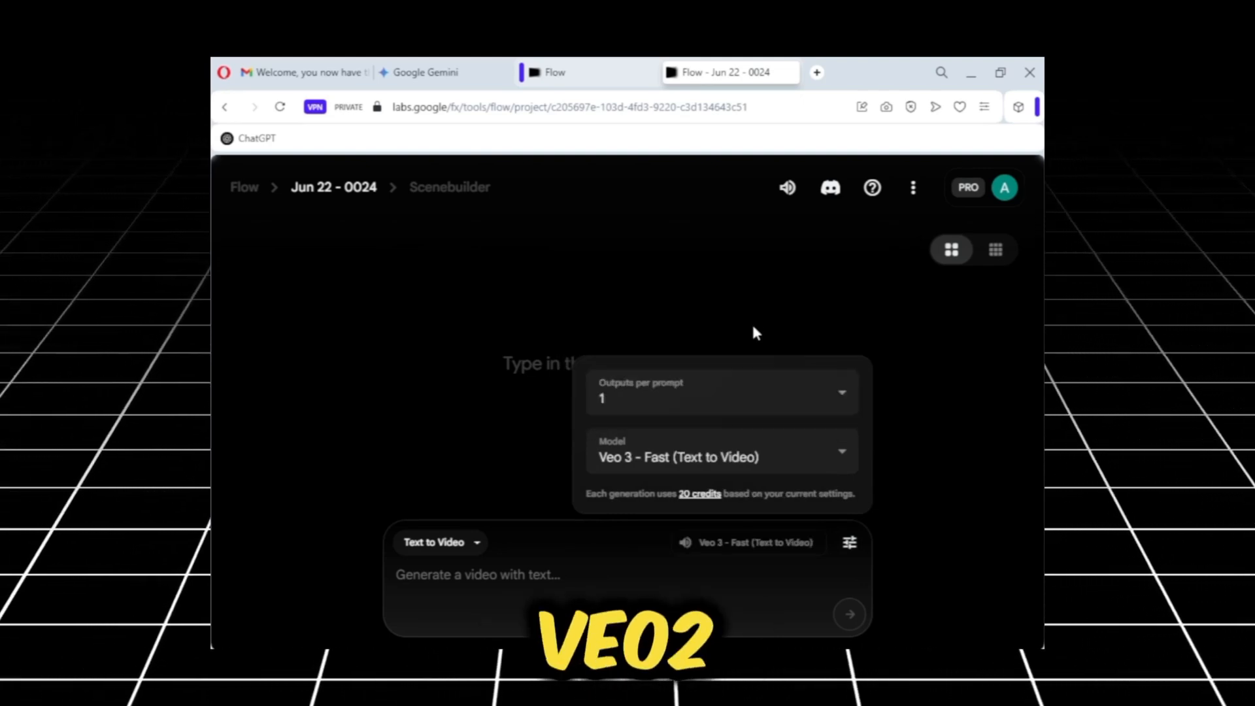
pyautogui.click(720, 399)
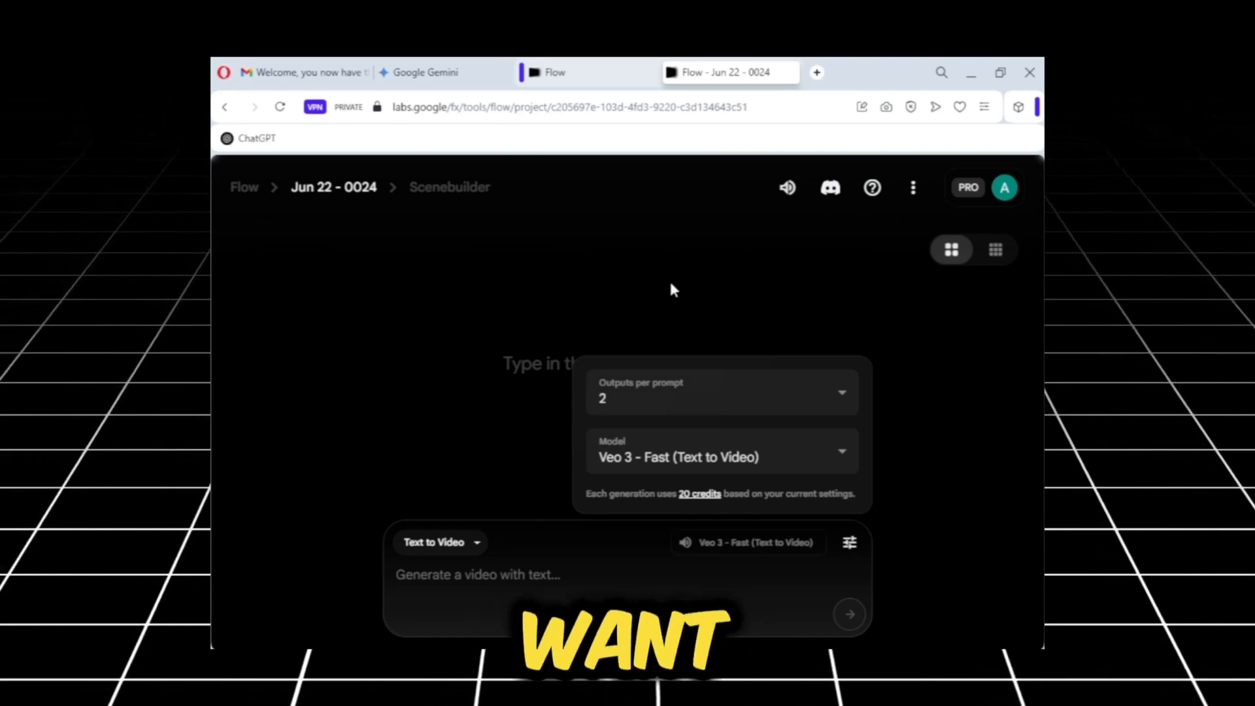
pyautogui.click(720, 392)
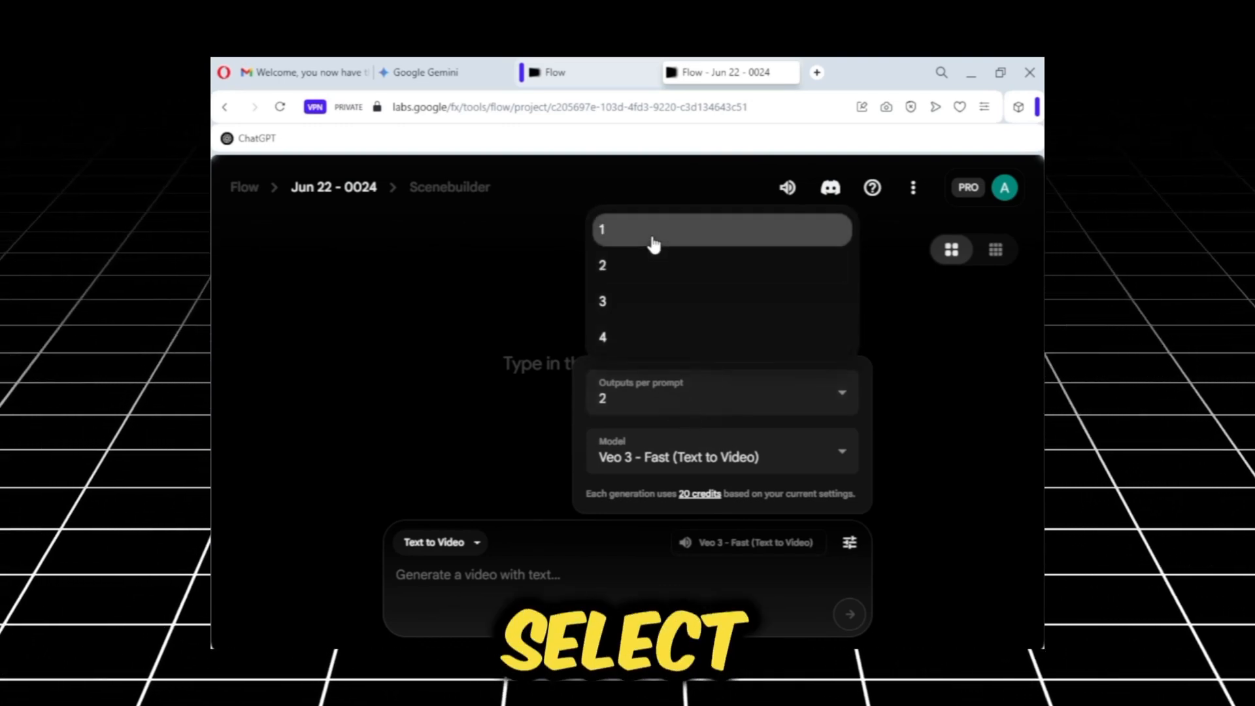
pyautogui.click(602, 229)
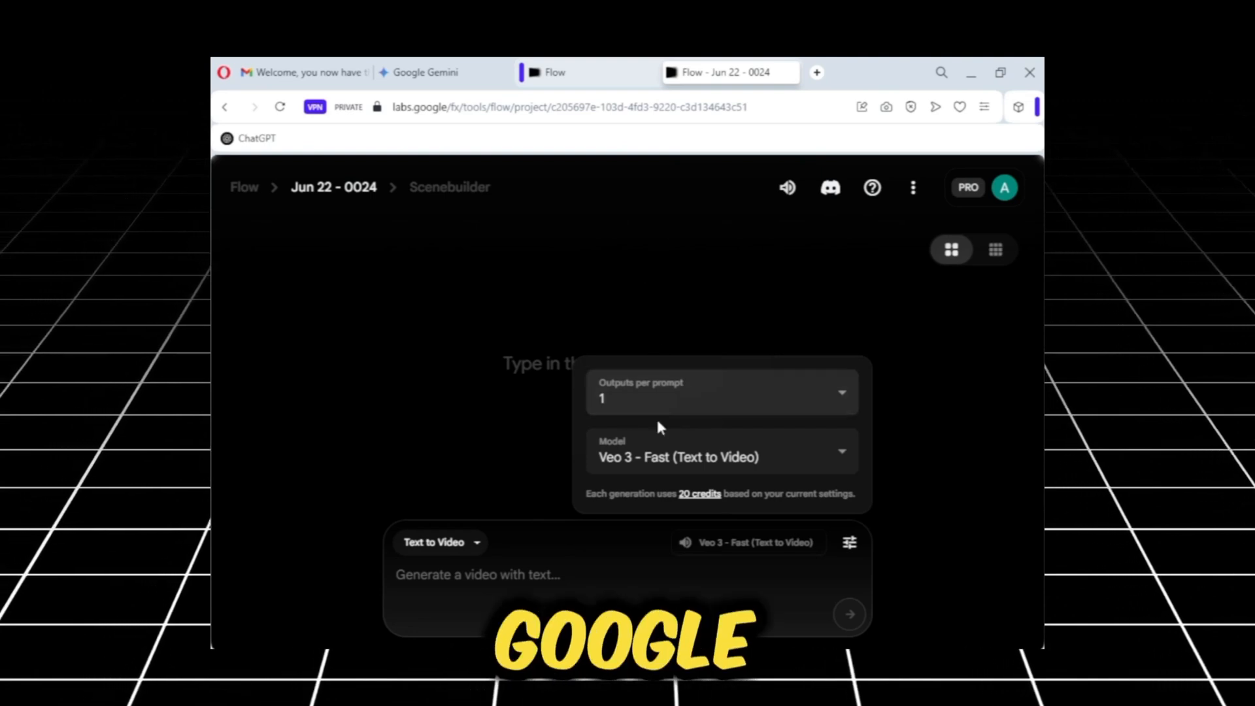
pyautogui.click(721, 450)
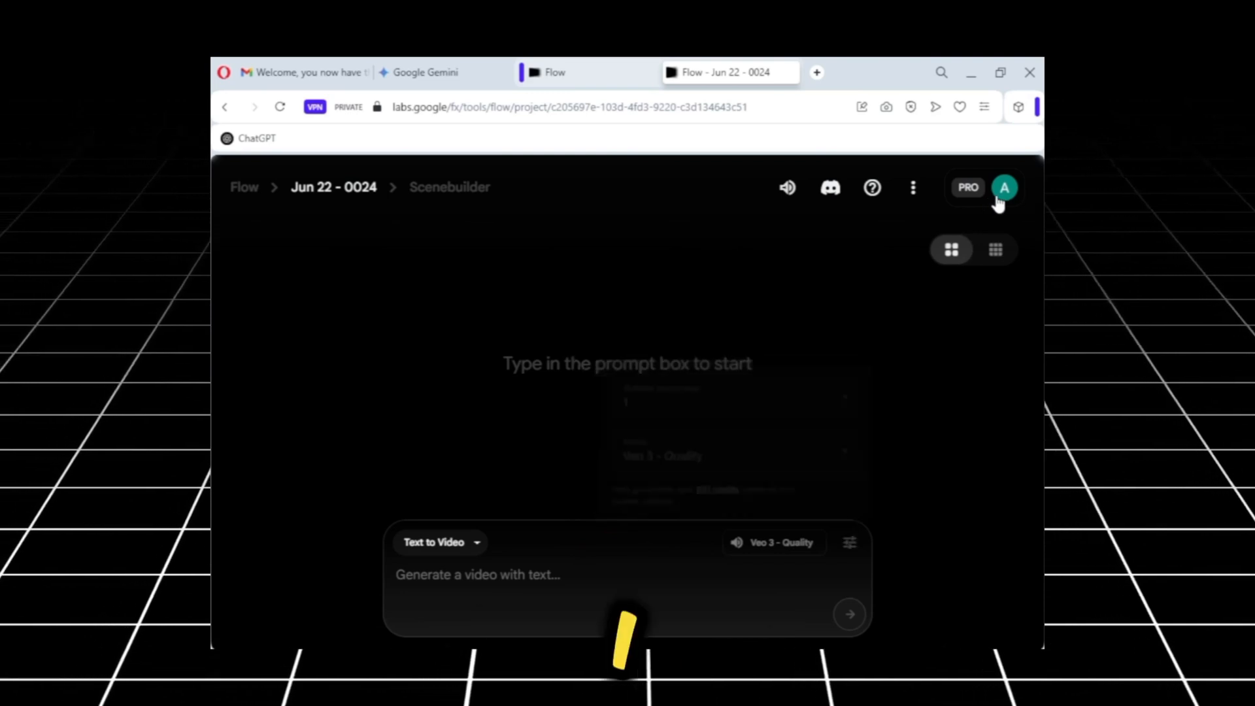
pyautogui.click(1005, 188)
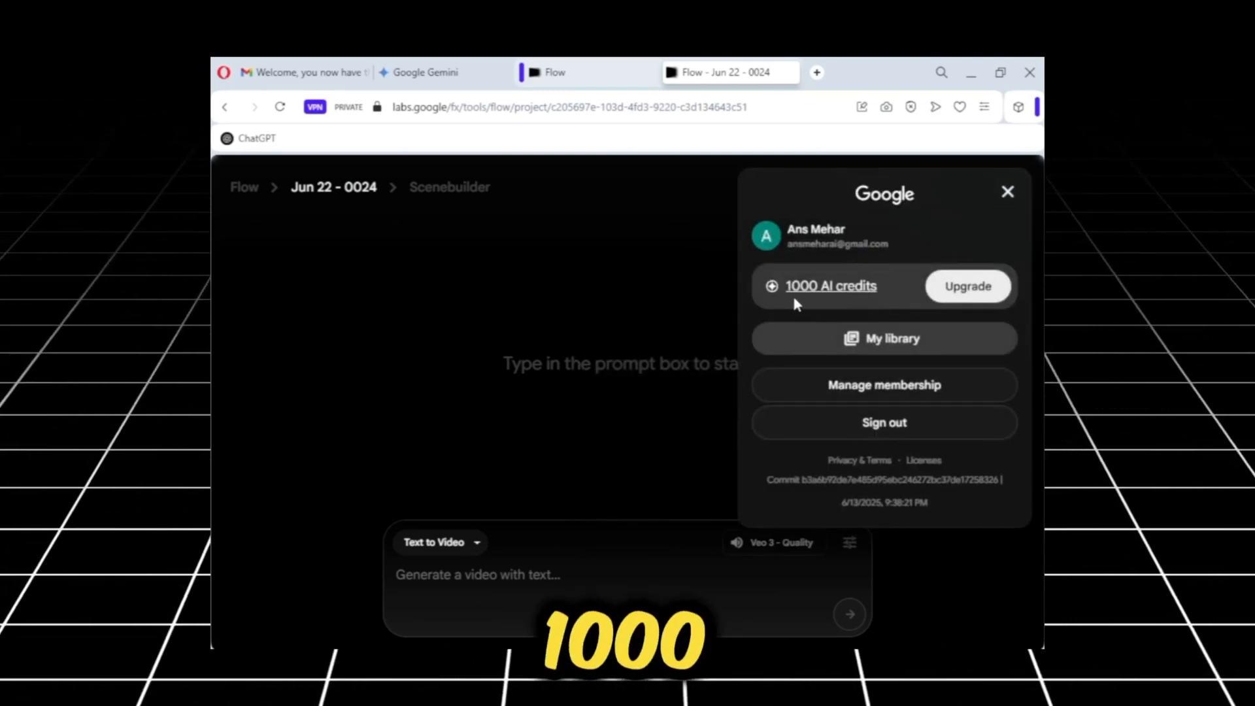
pyautogui.moveTo(831, 286)
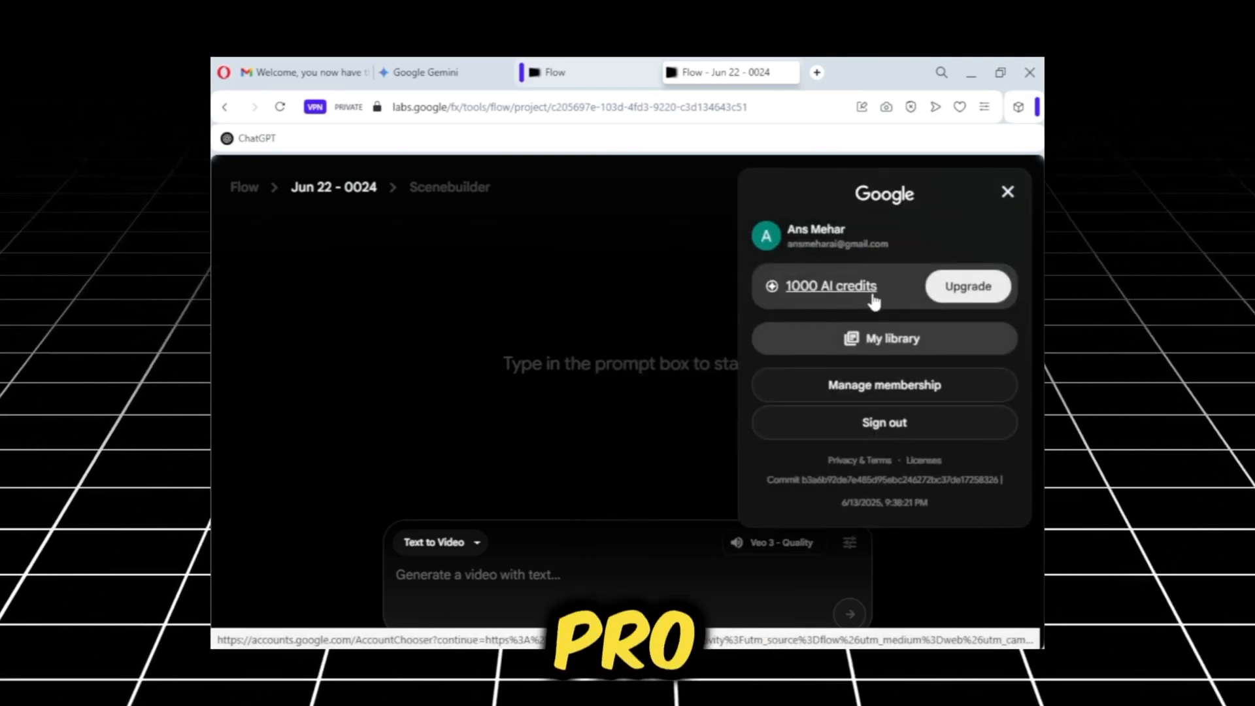
pyautogui.click(1008, 191)
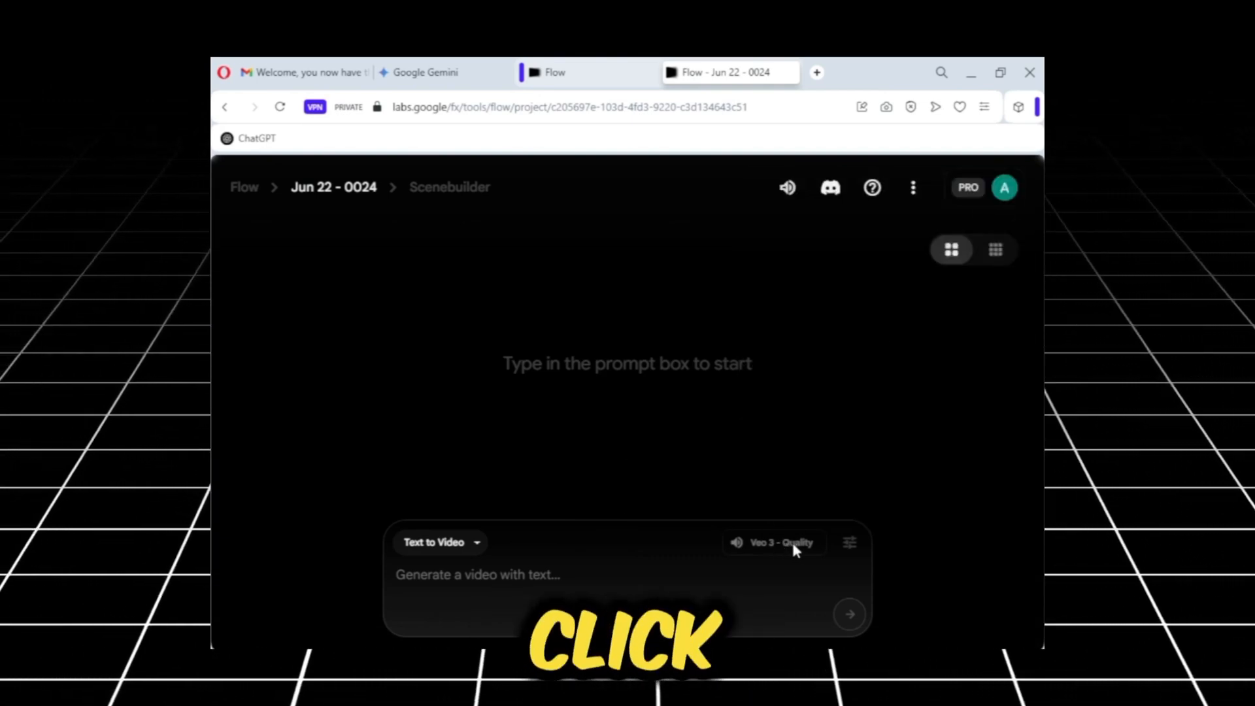
# Review the model list from the prompt box and keep Veo 3 - Quality.
pyautogui.click(774, 541)
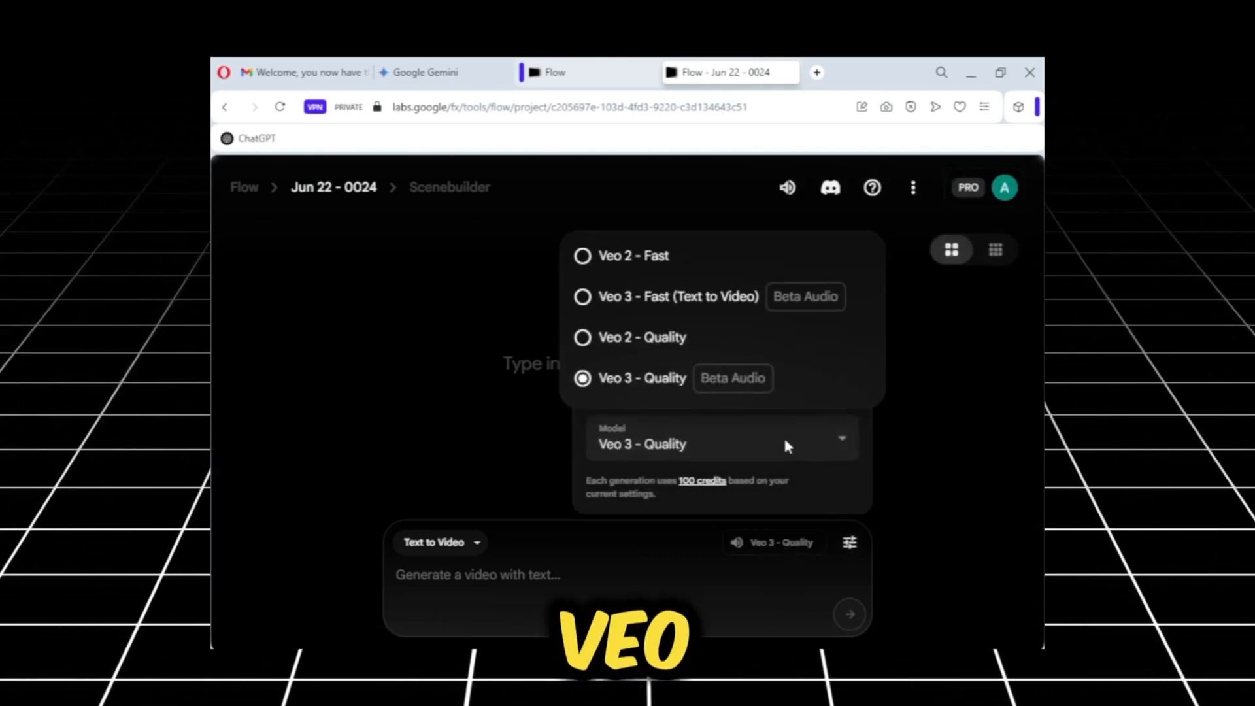
pyautogui.click(677, 296)
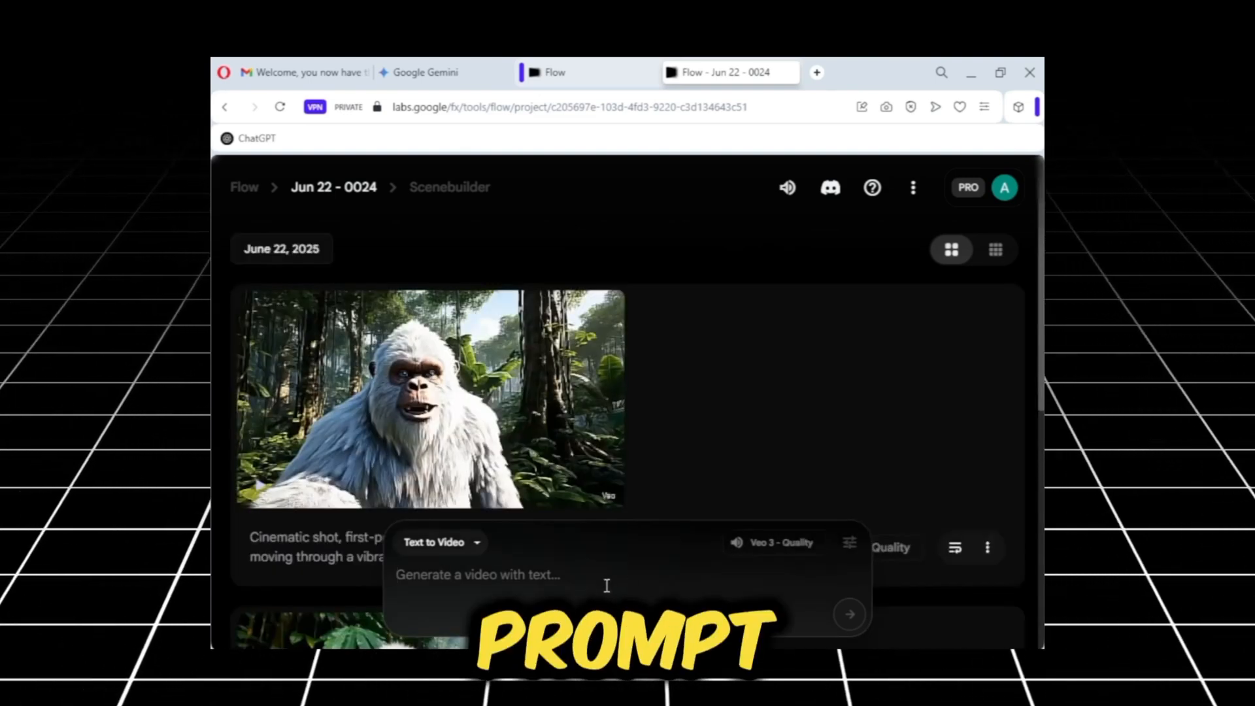
# Submit the bigfoot-holding-a-fish selfie-angle prompt using Veo 3 - Fast (Text to Video).
pyautogui.write('bigfoot hoding a fish - Selfie camera angle, shot from extended arm perspective (dense forest), he says " hey guys today we are catching fish, Thanks to AI insight Hub for sponsor this"')
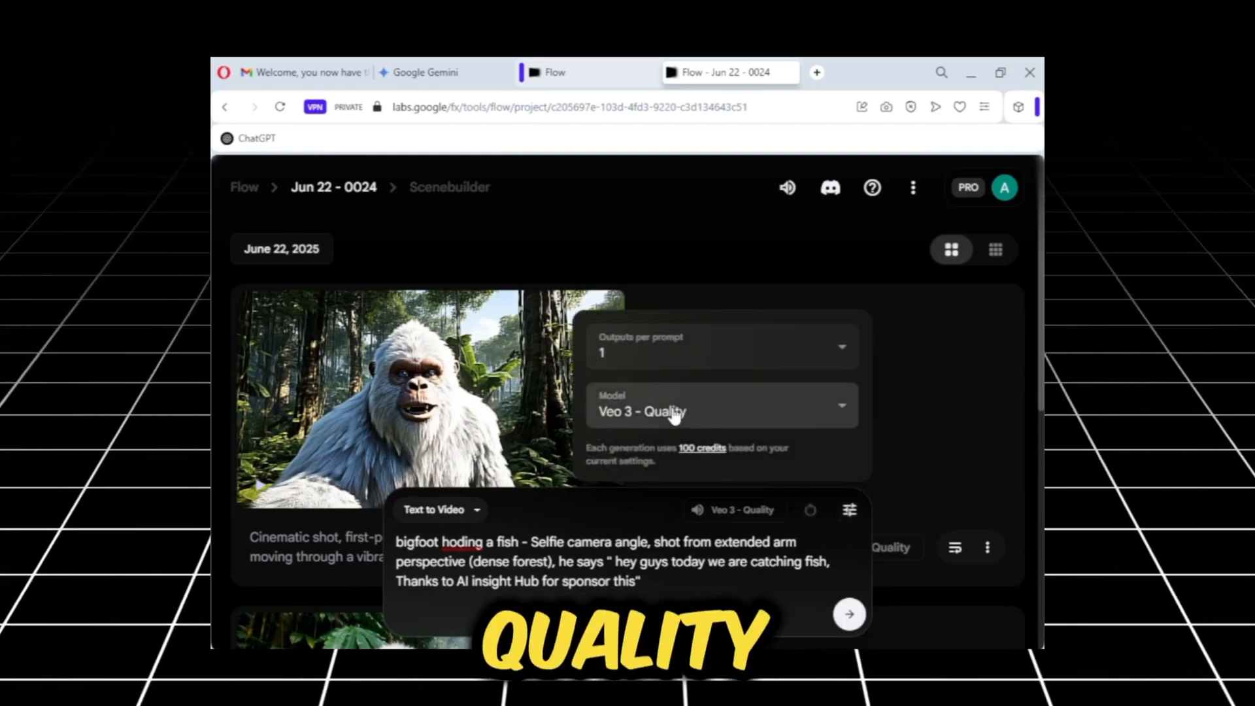
pyautogui.click(720, 411)
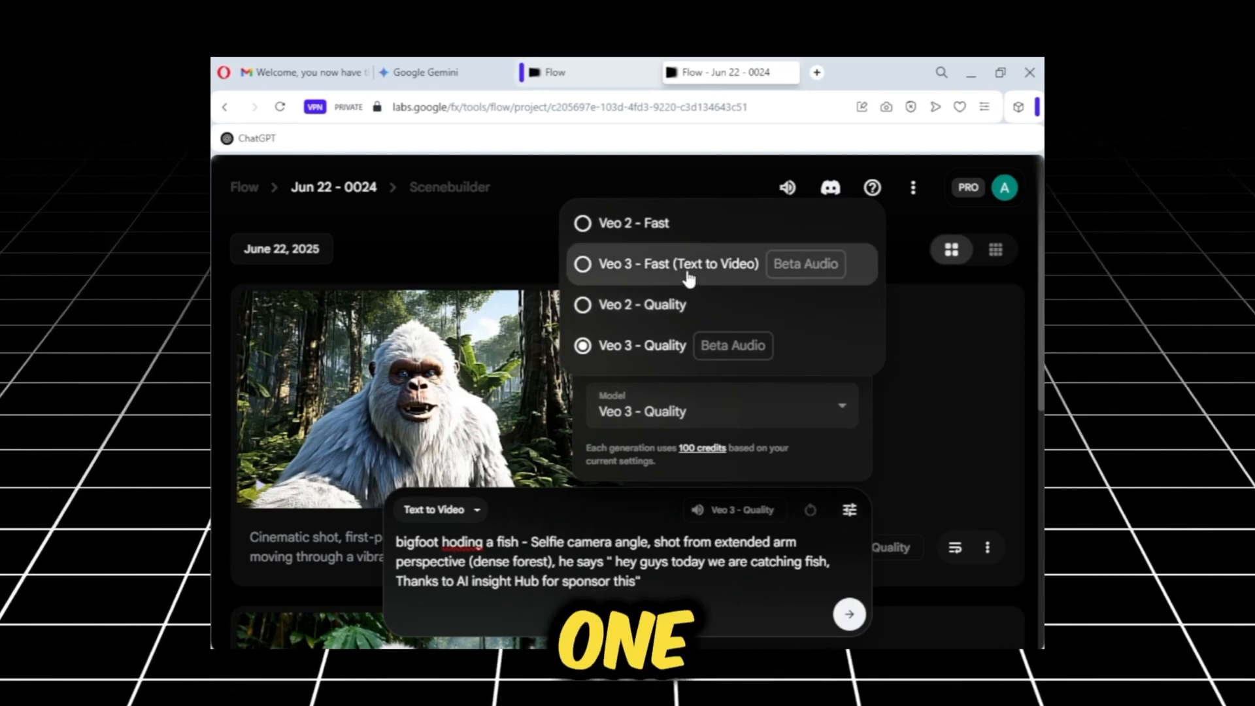
pyautogui.click(676, 264)
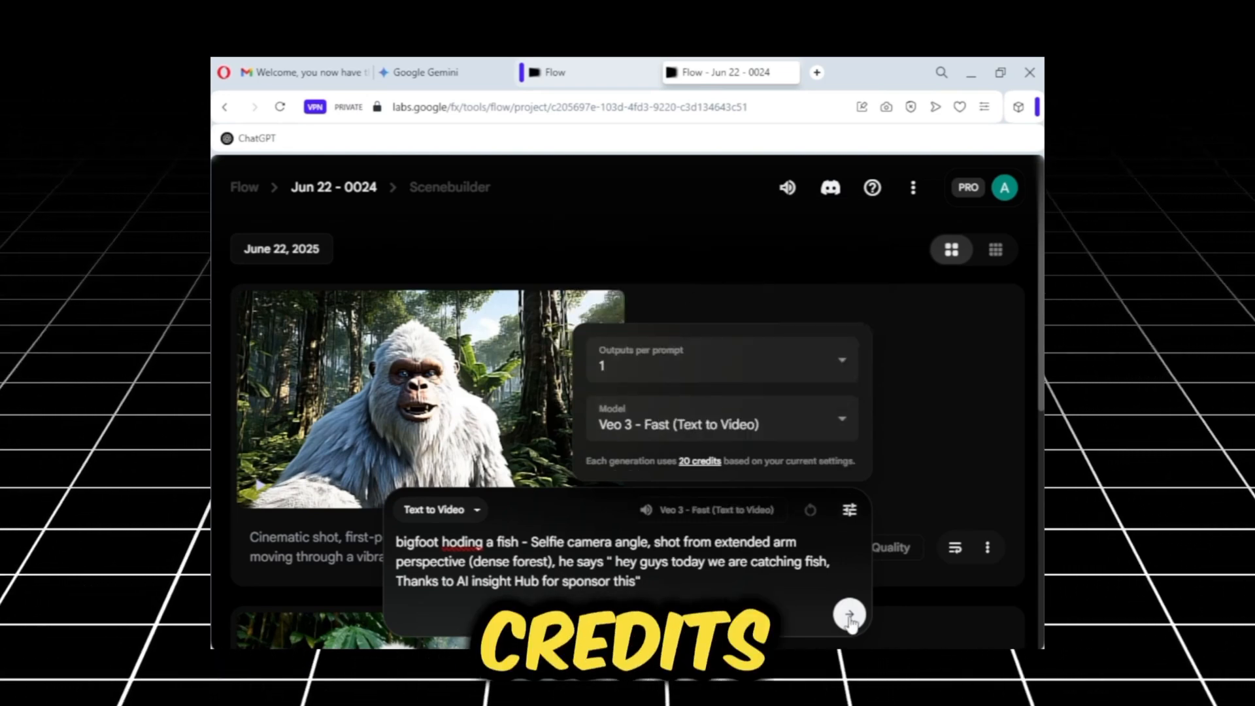
pyautogui.click(848, 614)
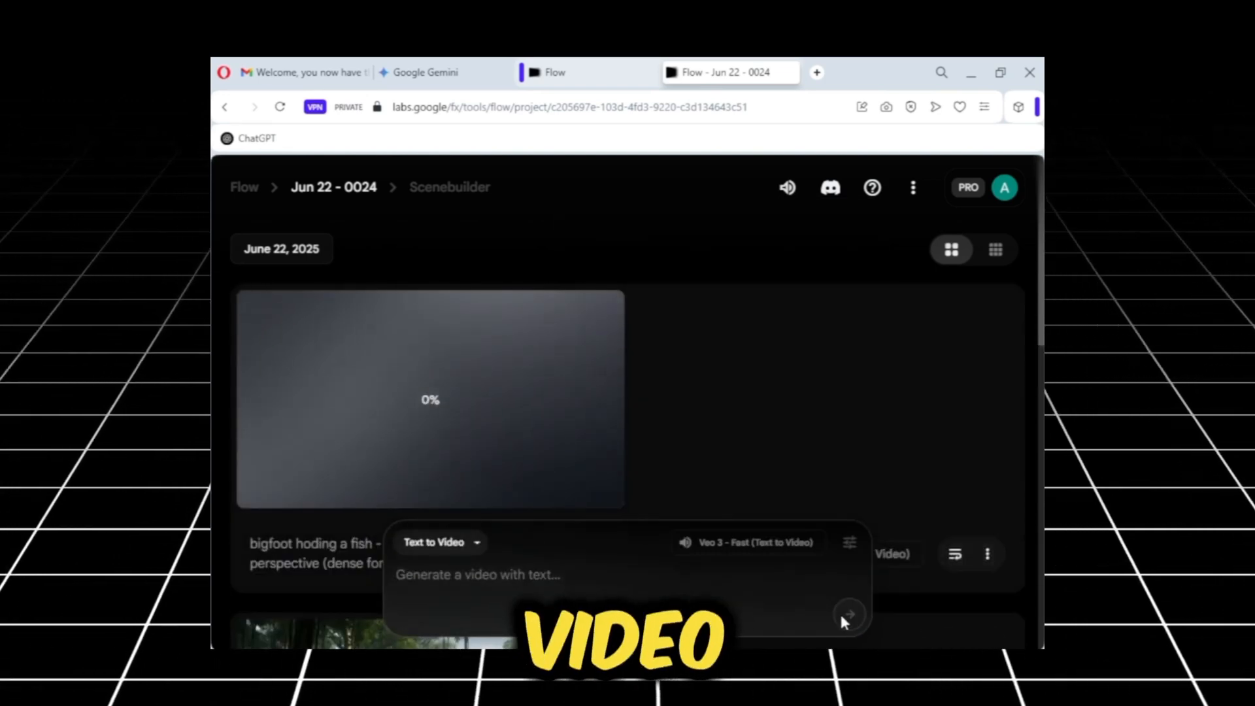